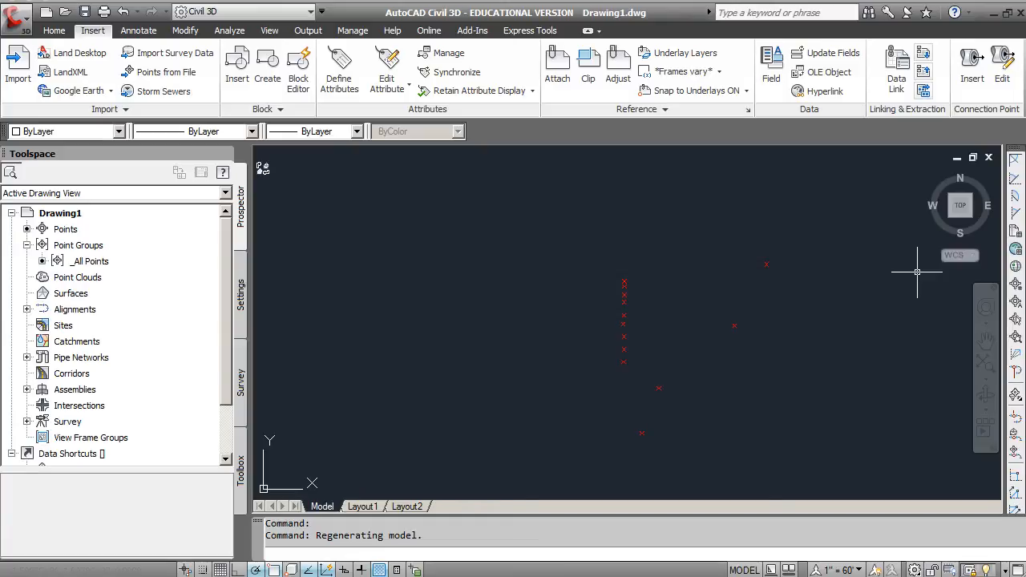
pyautogui.moveTo(725, 234)
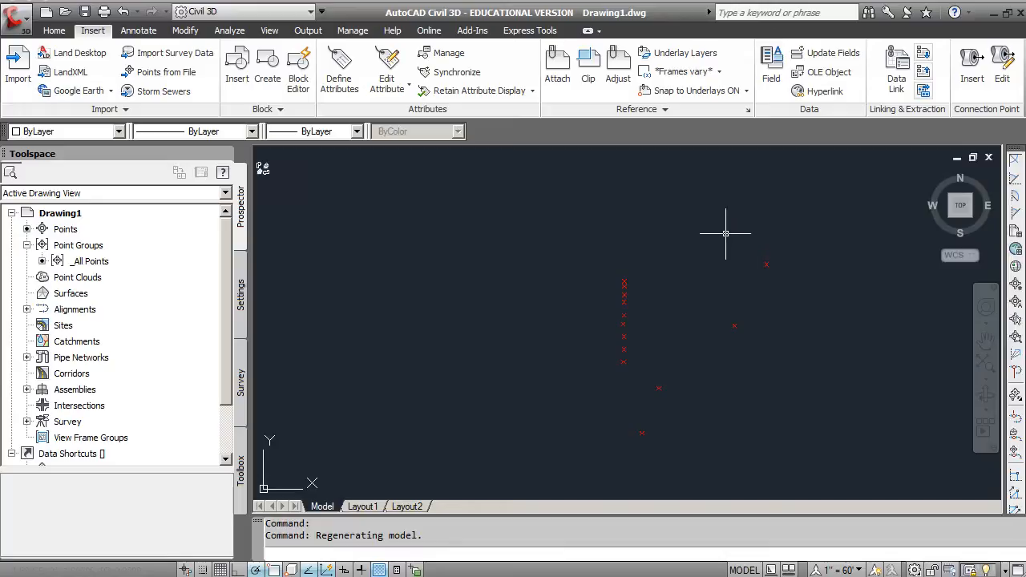
pyautogui.moveTo(276, 313)
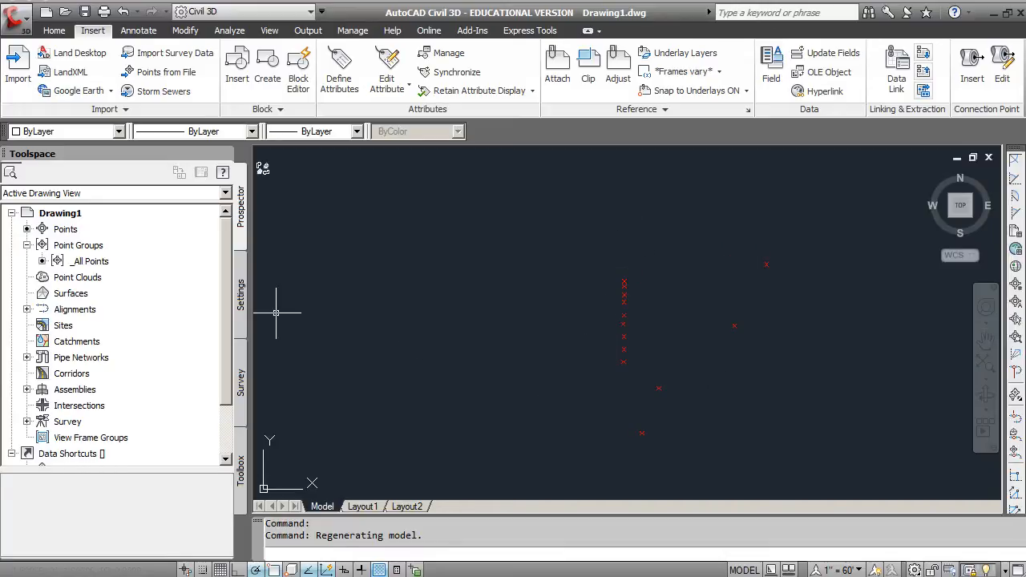
# Show the _All Points group listing the CP points and the Benchmark.
pyautogui.click(90, 260)
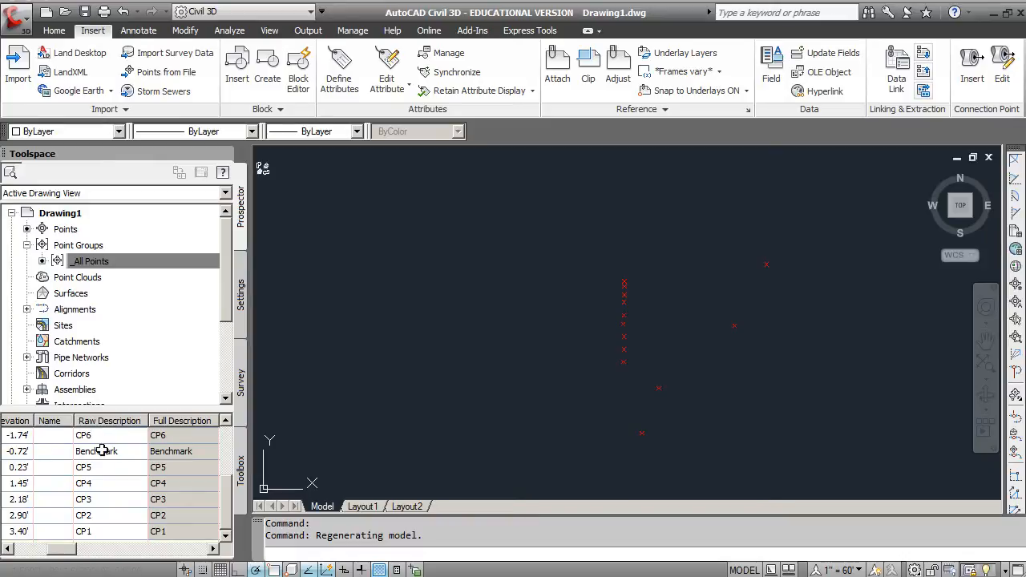
pyautogui.moveTo(90, 468)
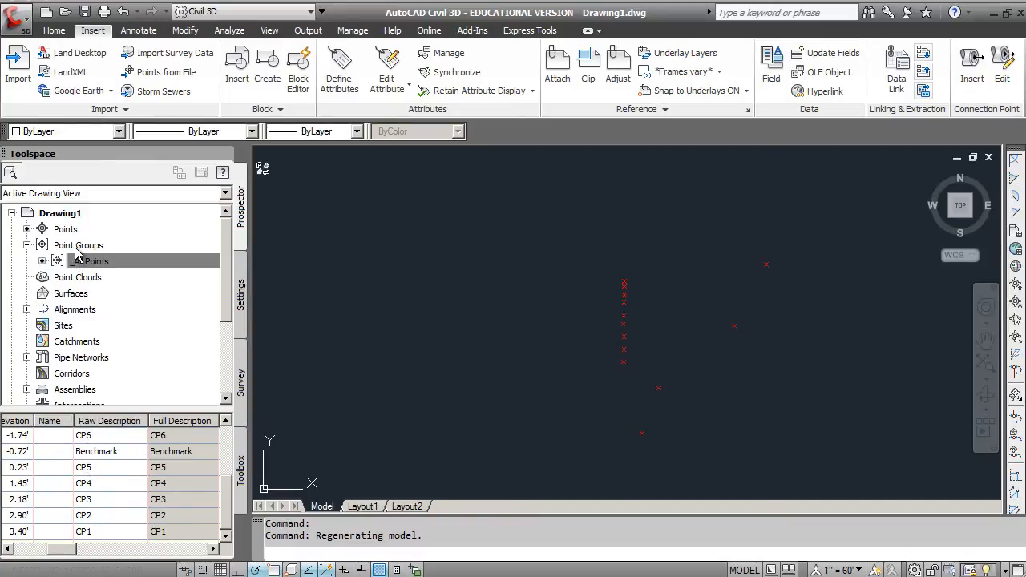
# Create a new point group and name it Control Points.
pyautogui.rightClick(77, 245)
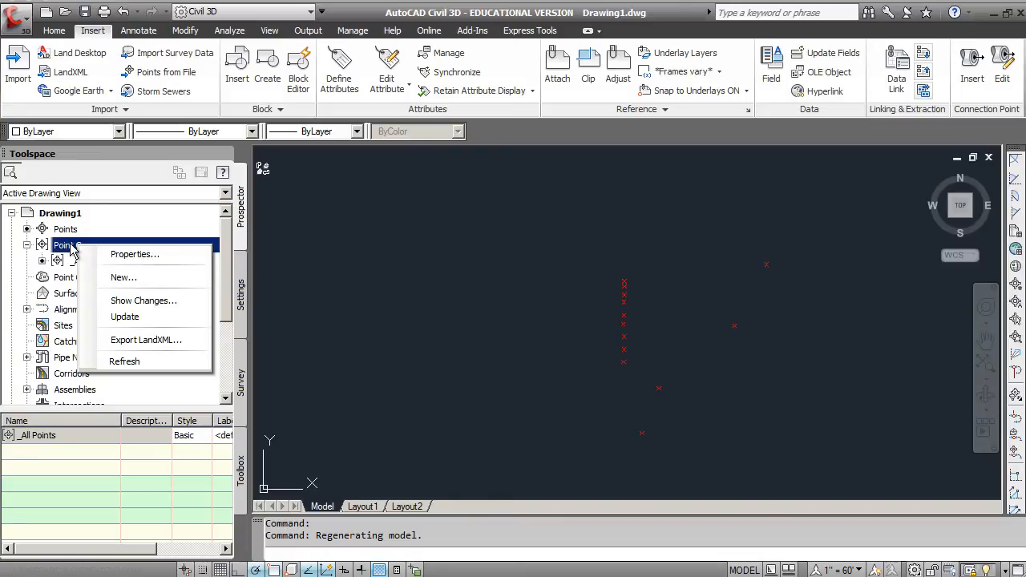
pyautogui.moveTo(124, 278)
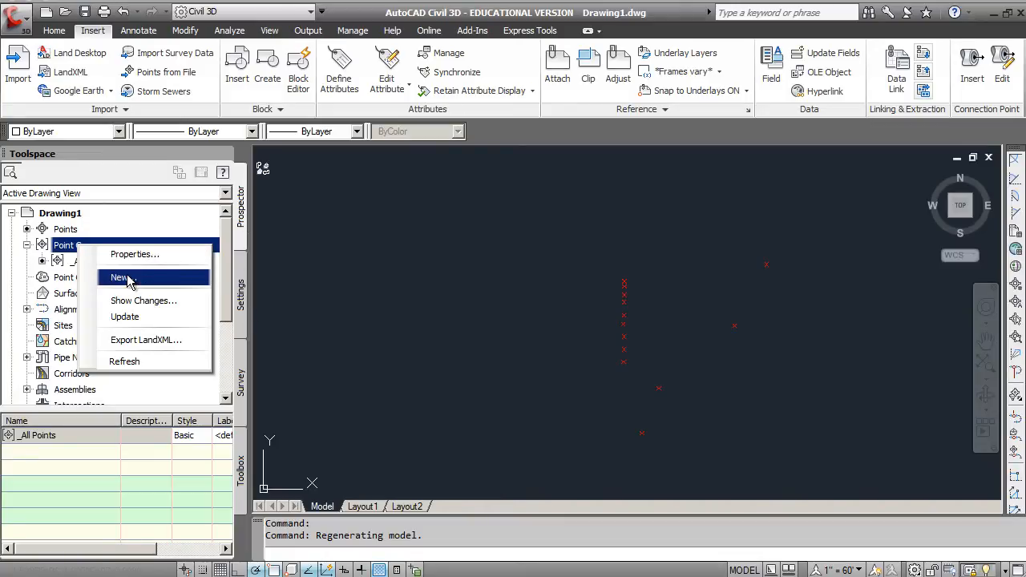
pyautogui.click(119, 277)
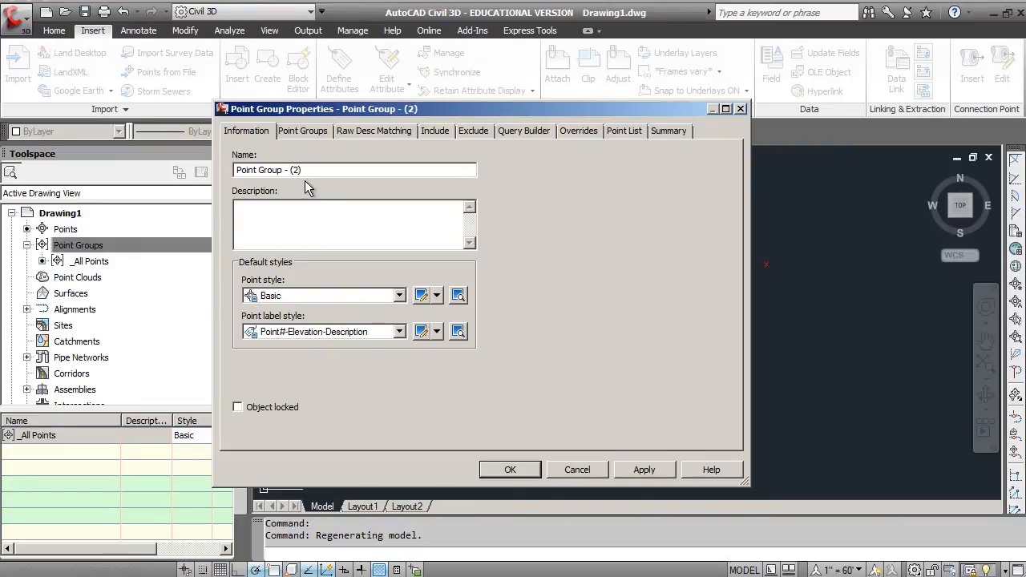
pyautogui.tripleClick(352, 170)
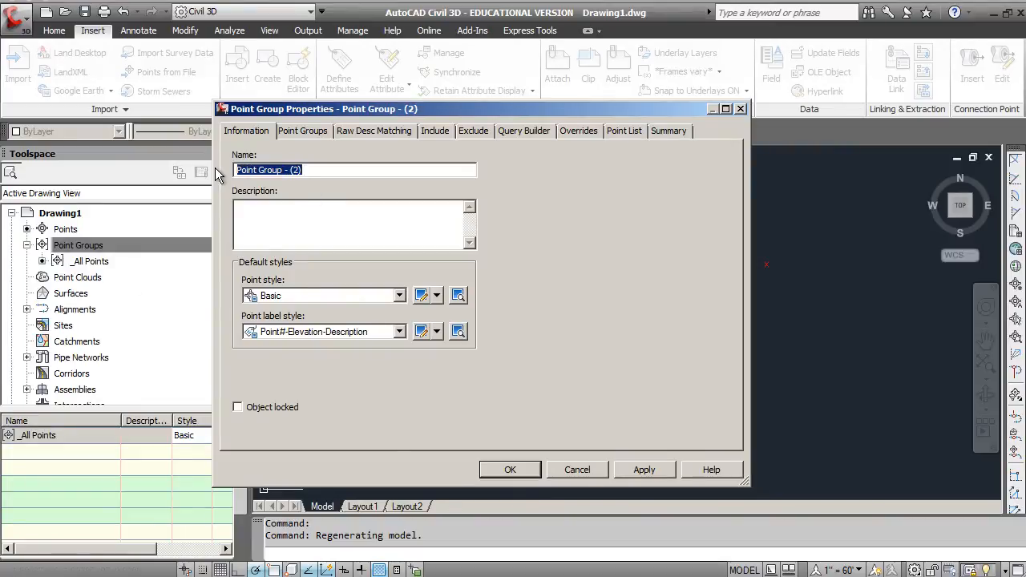
pyautogui.write('Control P')
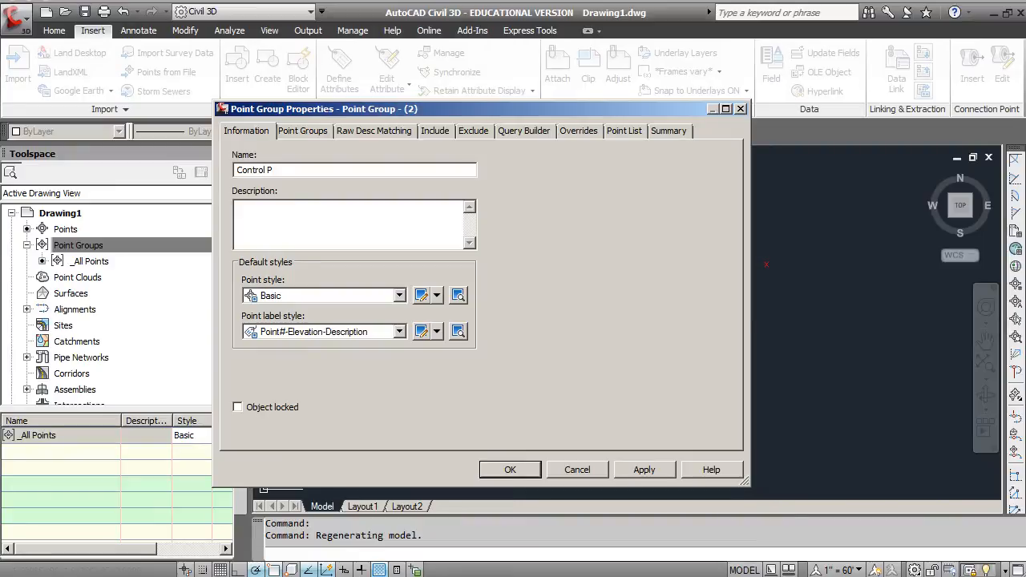
pyautogui.write('Oi')
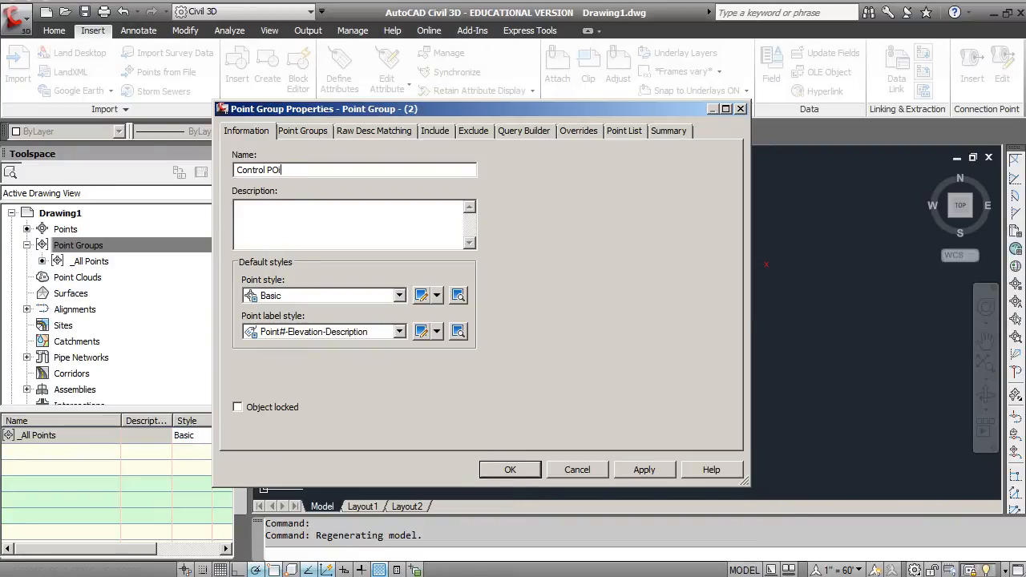
pyautogui.write('nts')
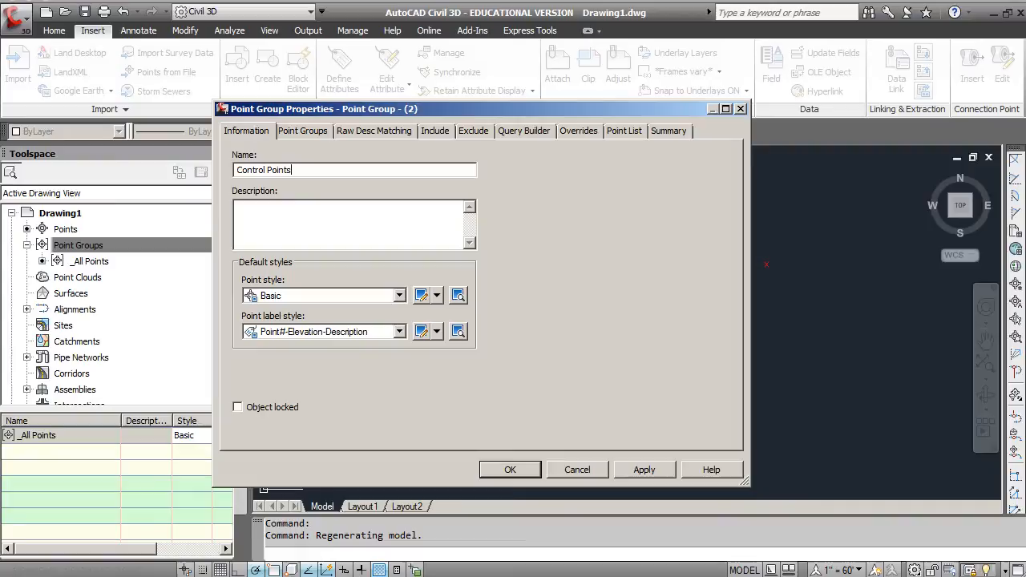
pyautogui.moveTo(439, 131)
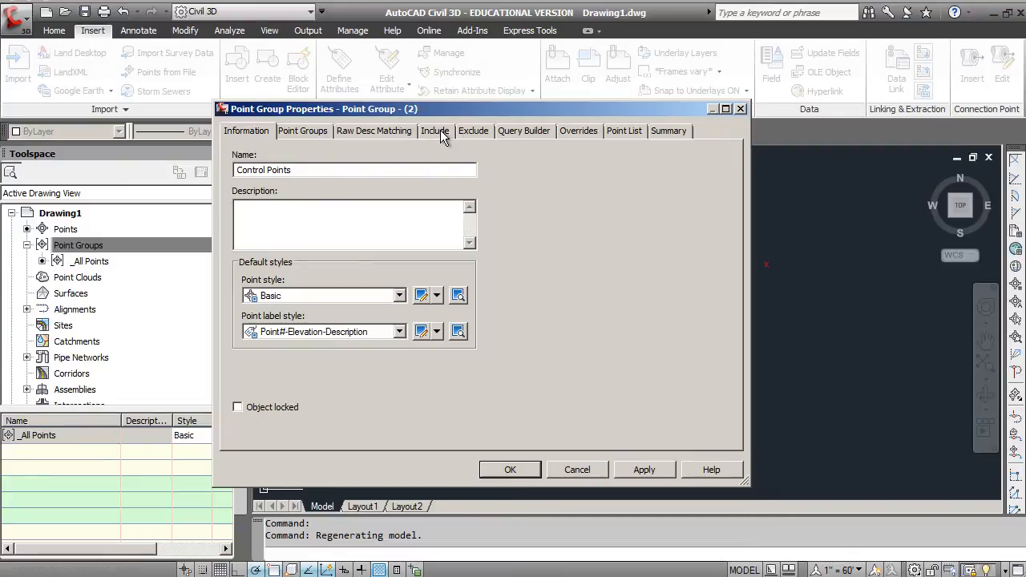
# Include only points whose raw description matches CP* in the group.
pyautogui.click(436, 132)
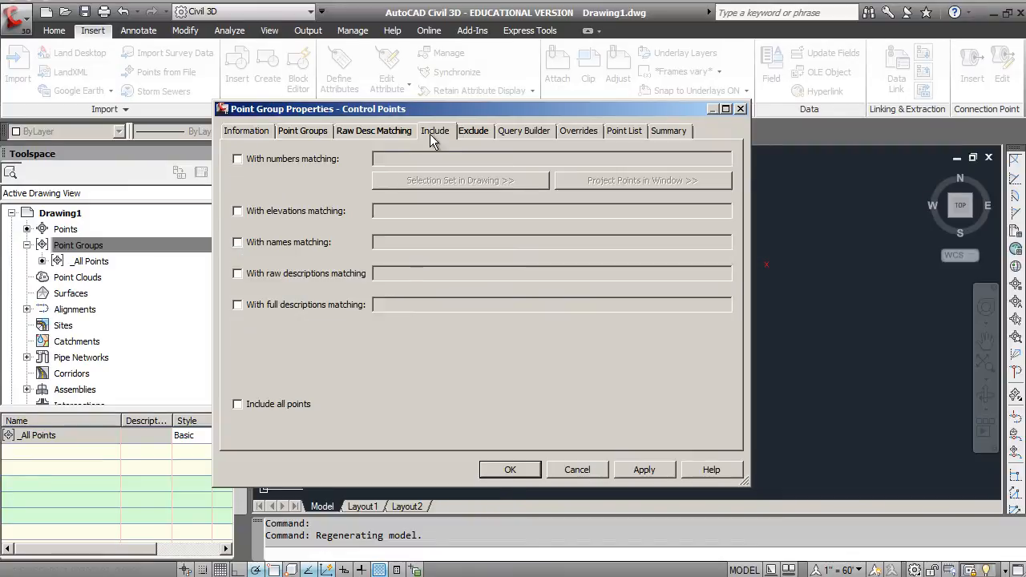
pyautogui.moveTo(239, 207)
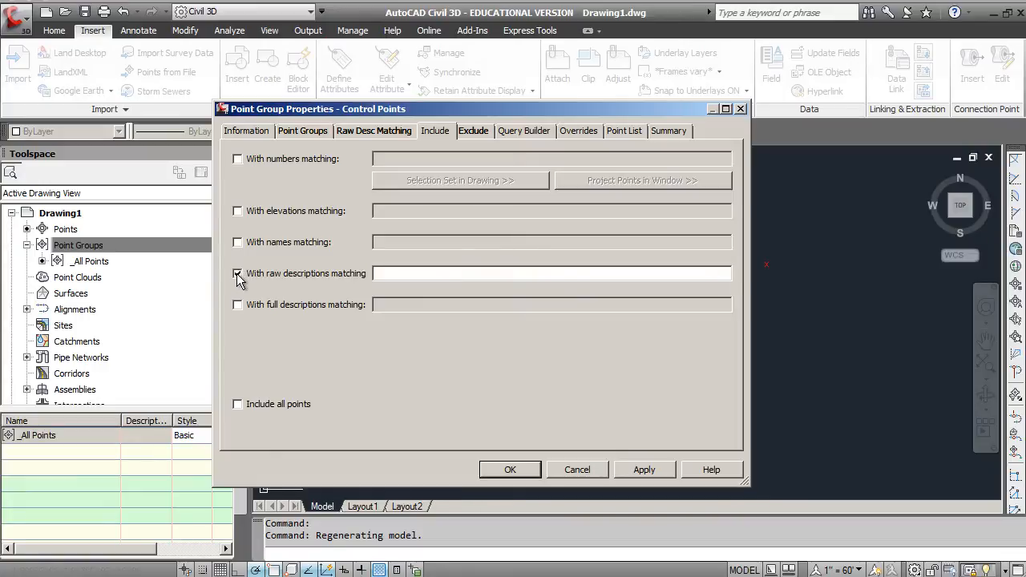
pyautogui.click(237, 272)
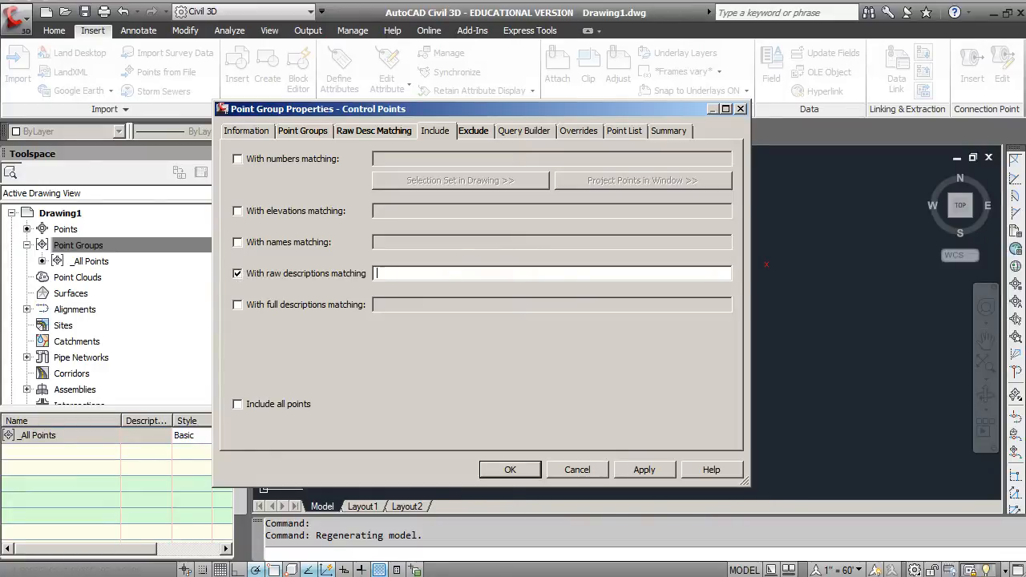
pyautogui.write('CP*')
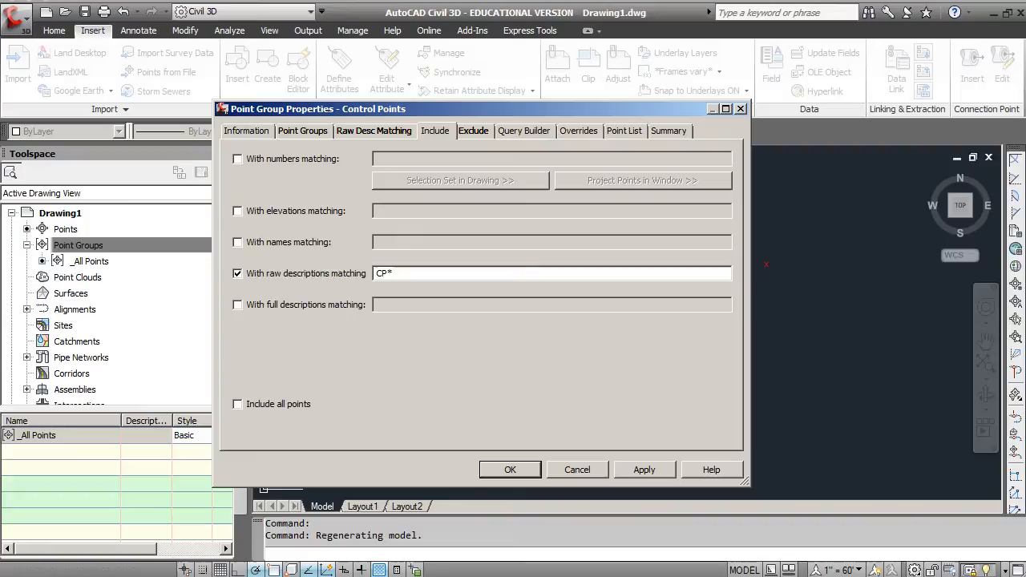
pyautogui.click(552, 273)
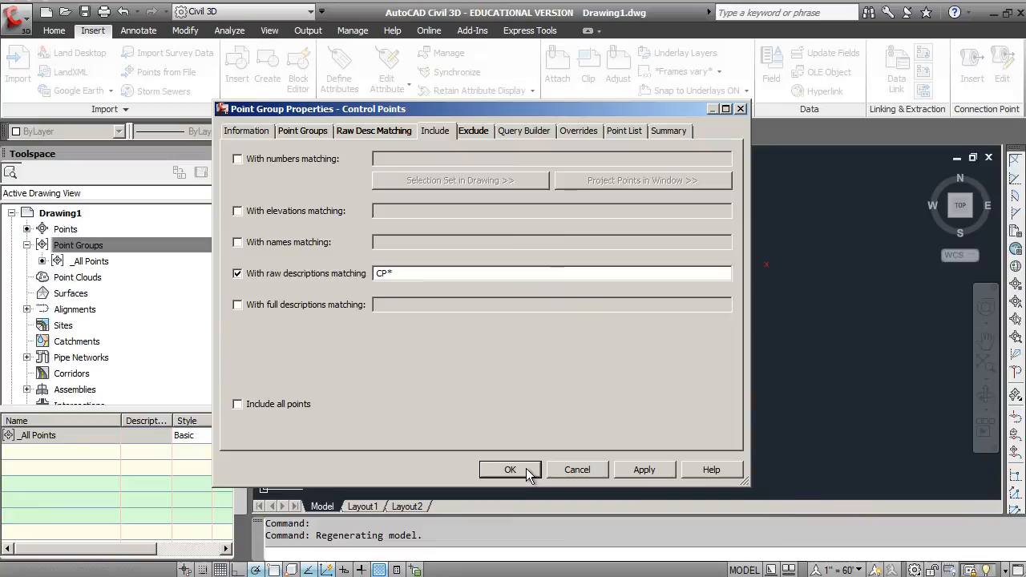
# Create the Control Points group and list its CP points from Prospector.
pyautogui.click(510, 468)
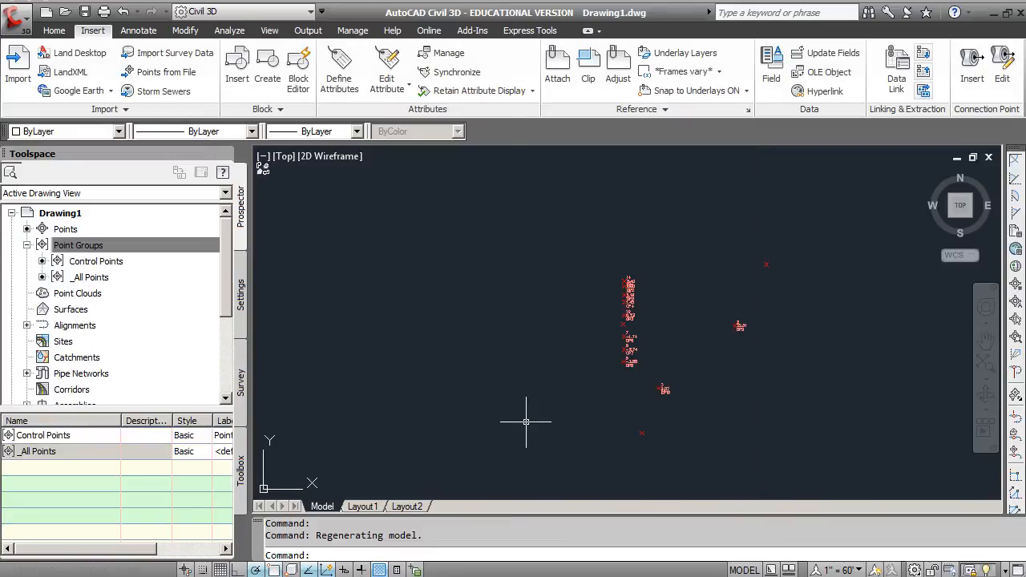
pyautogui.click(78, 246)
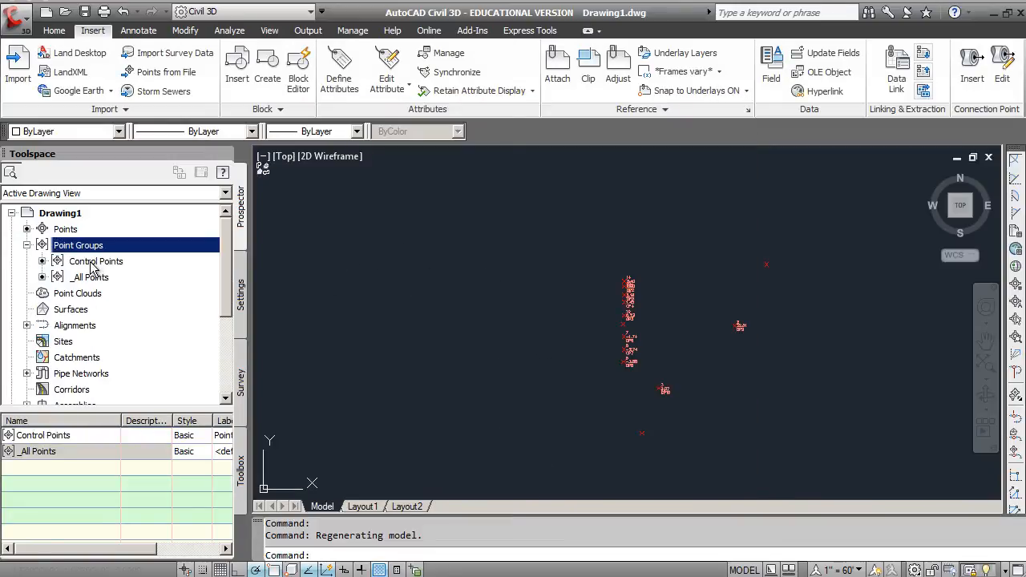
pyautogui.click(96, 260)
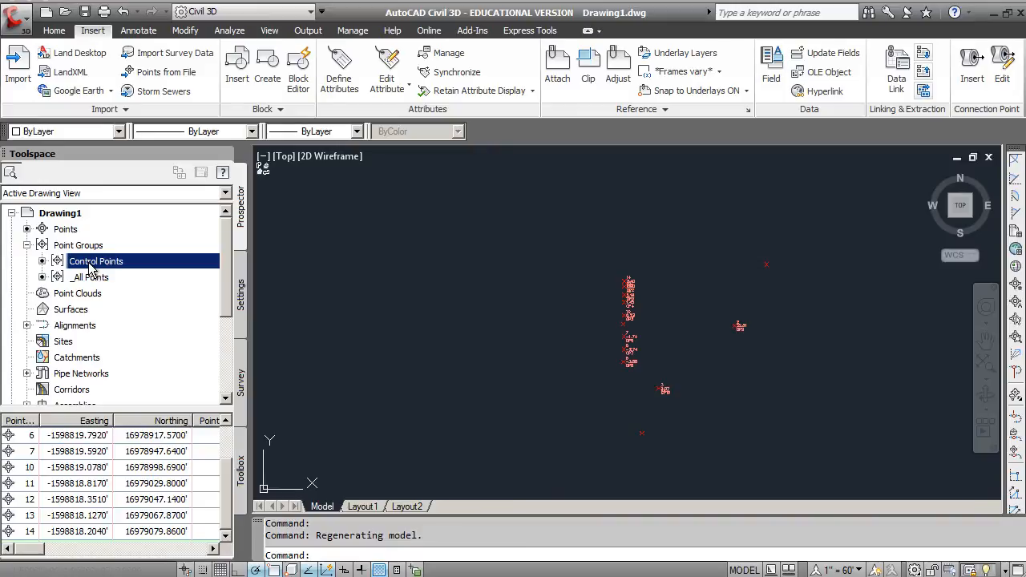
pyautogui.hscroll(3)
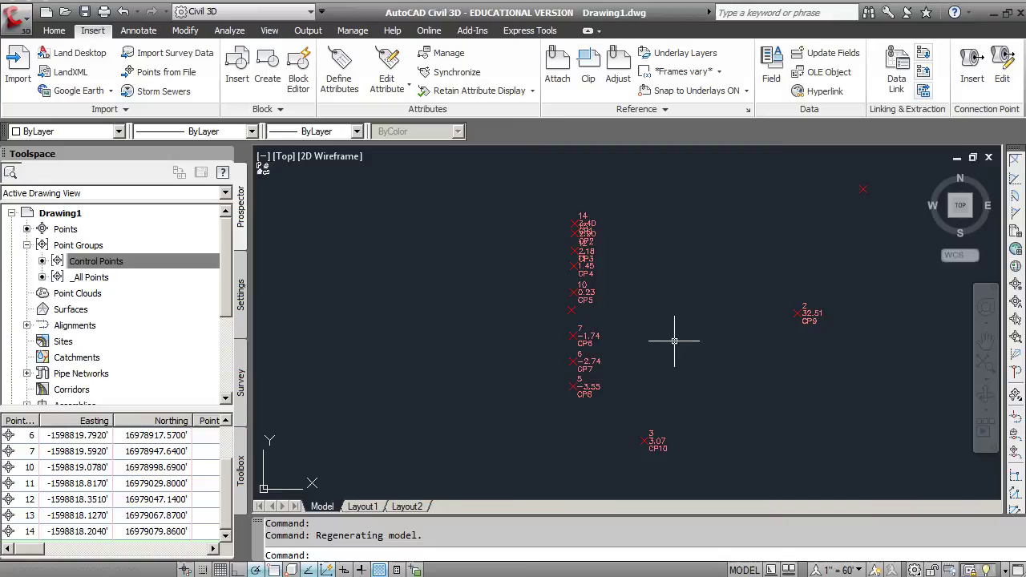
pyautogui.moveTo(757, 300)
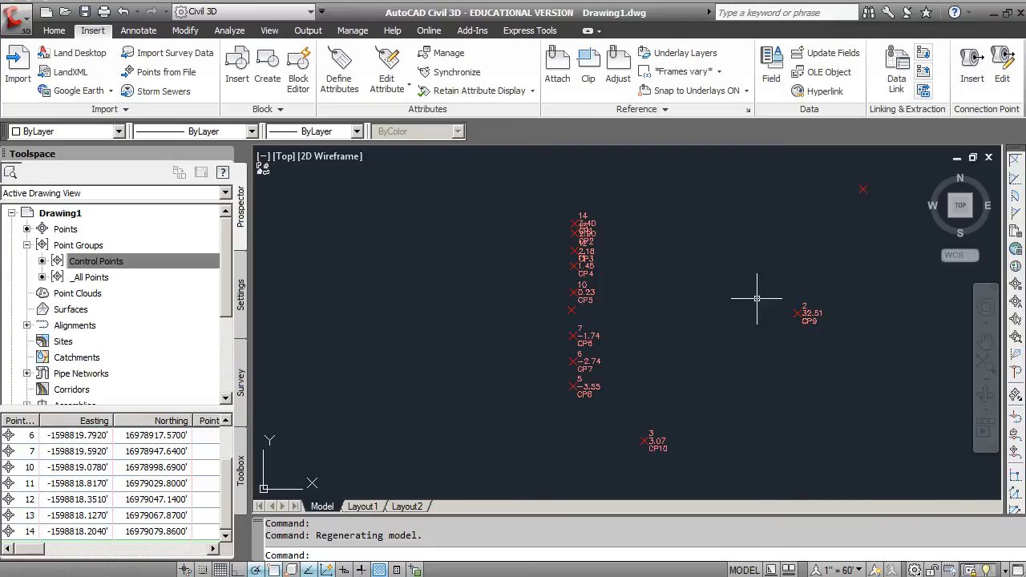
pyautogui.moveTo(810, 324)
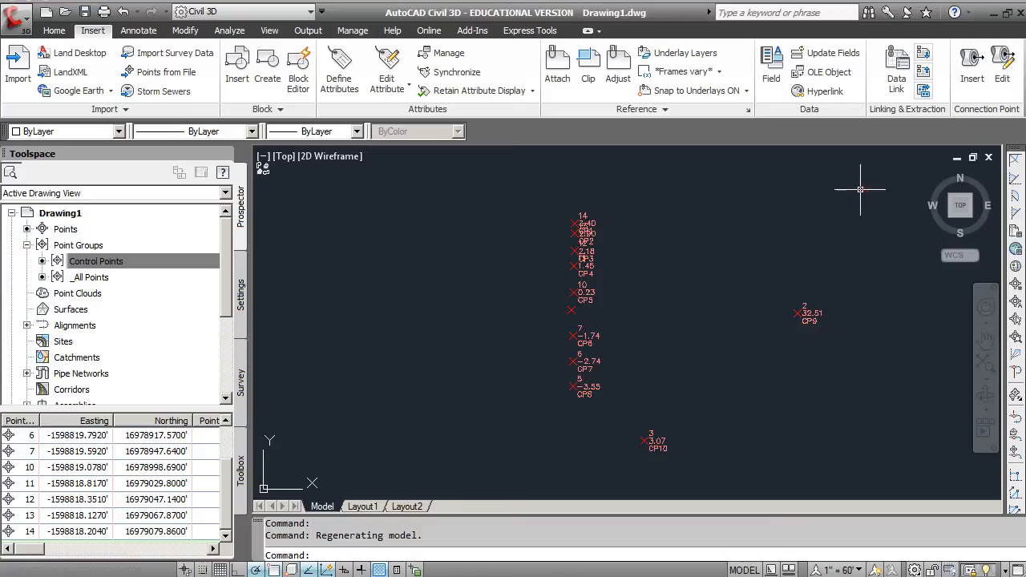
pyautogui.moveTo(742, 292)
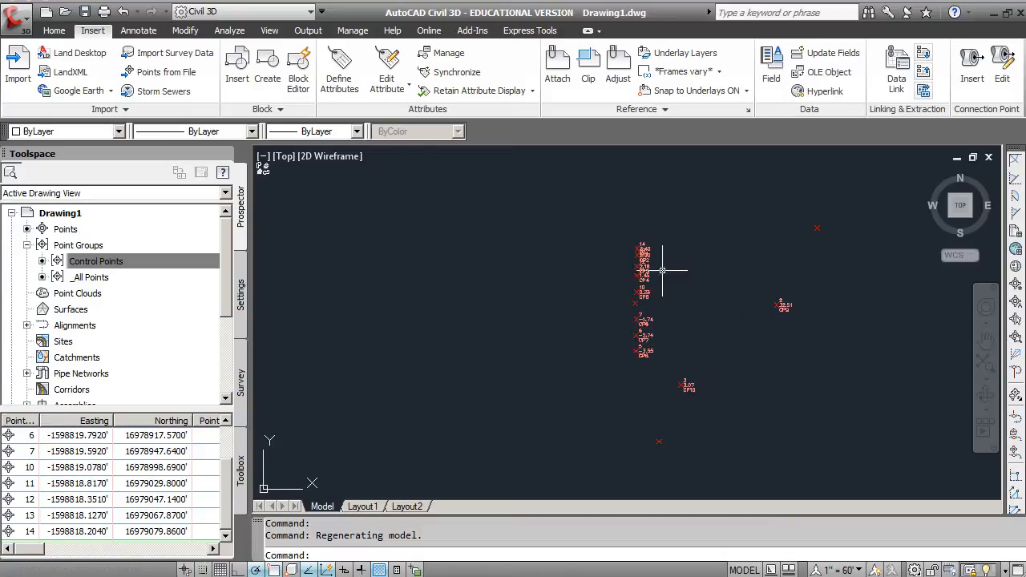
pyautogui.moveTo(679, 217)
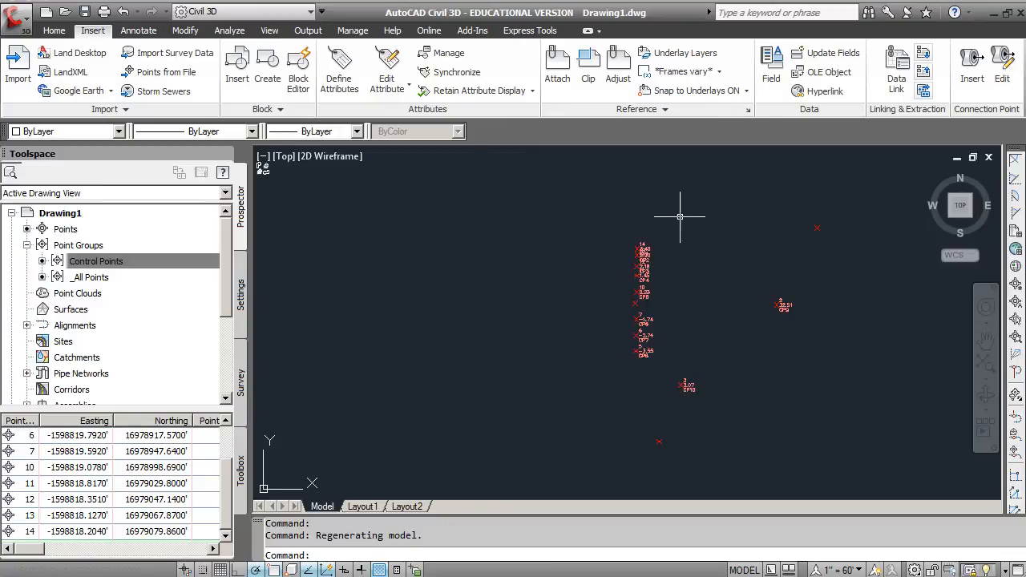
pyautogui.moveTo(715, 418)
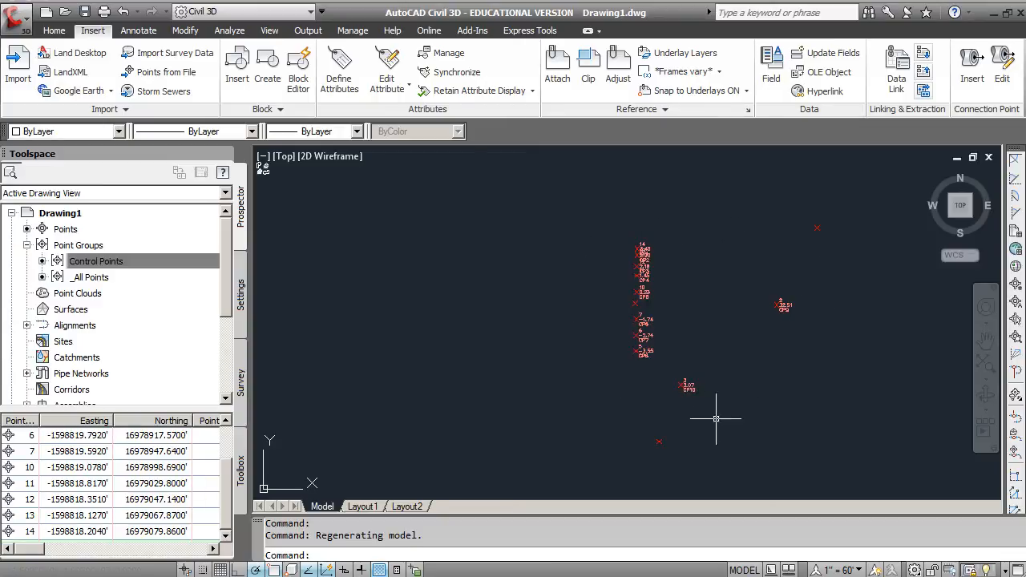
pyautogui.moveTo(802, 367)
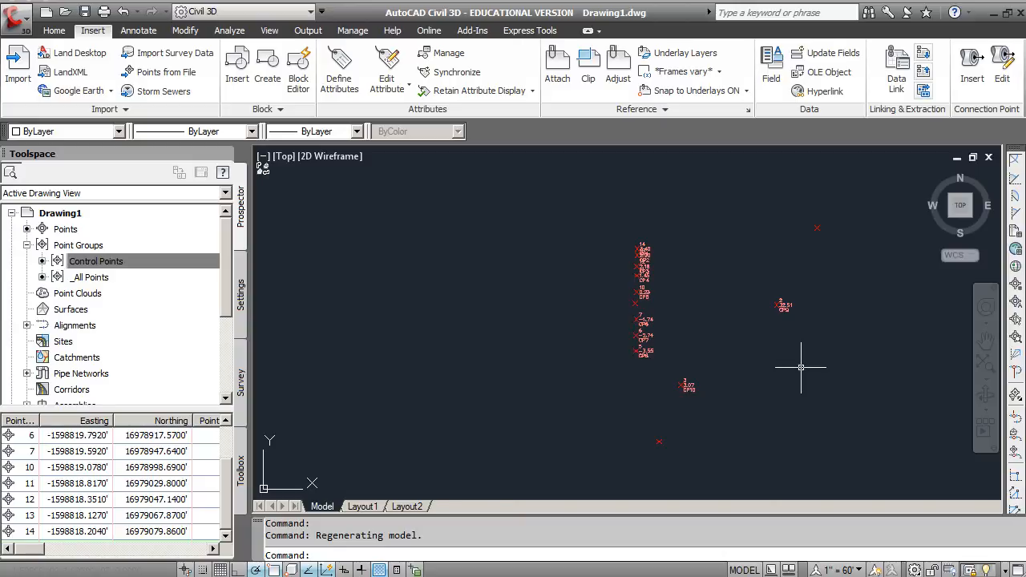
pyautogui.moveTo(872, 291)
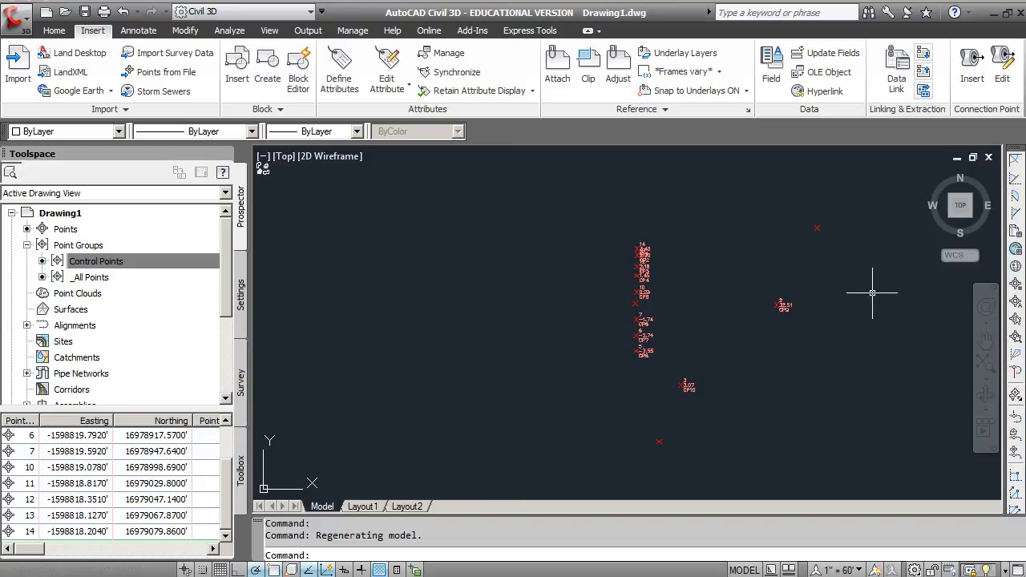
pyautogui.moveTo(943, 271)
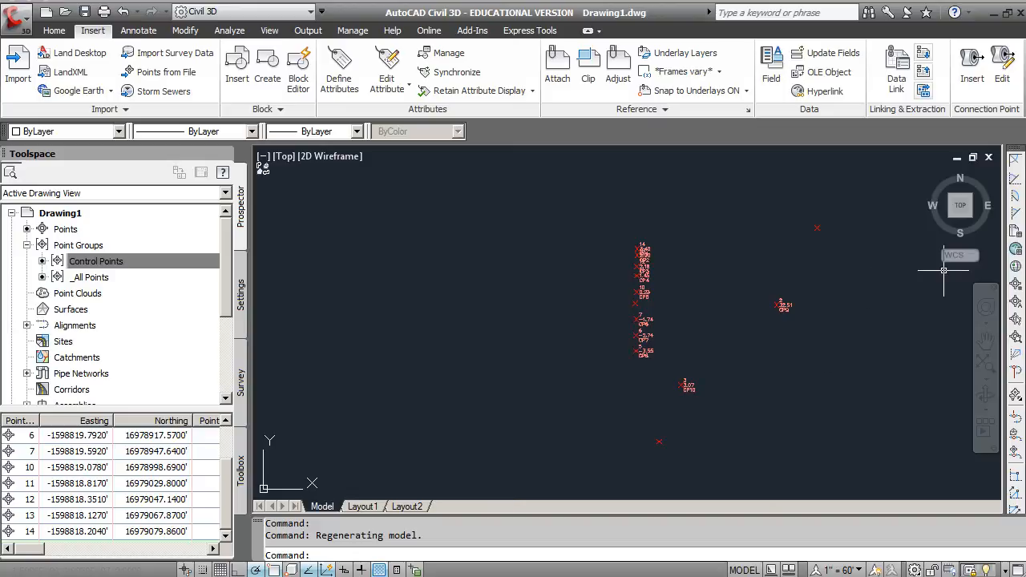